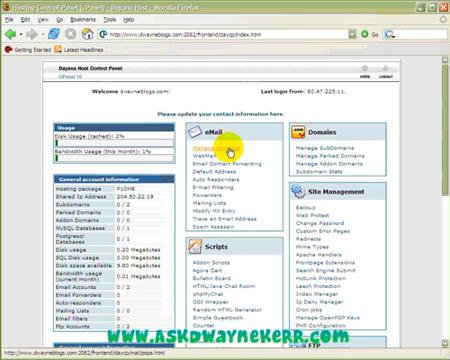
# Open the Add Mail Account form from eMail Manage Accounts.
pyautogui.click(204, 148)
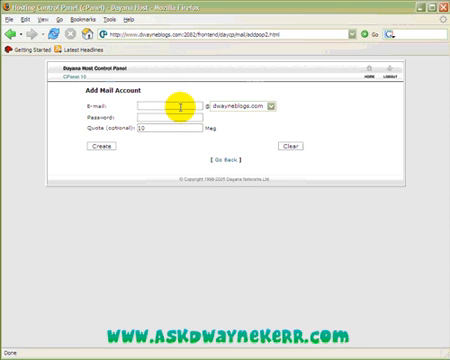
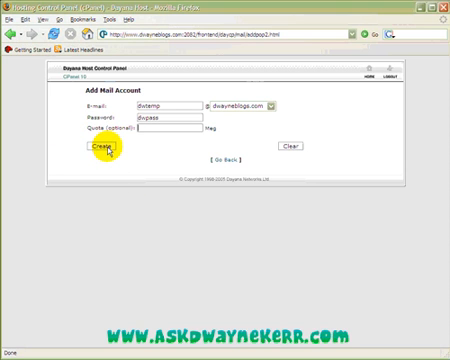
pyautogui.click(99, 148)
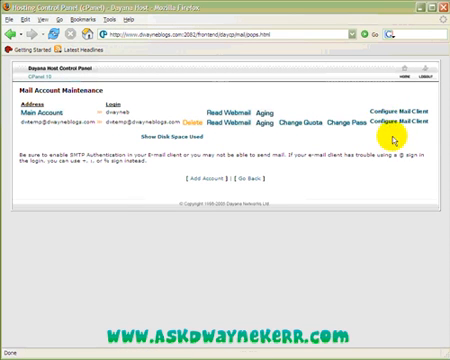
pyautogui.moveTo(165, 124)
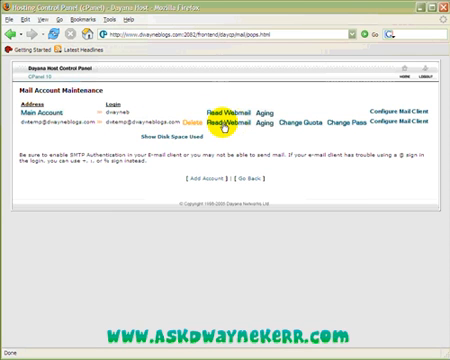
pyautogui.click(218, 129)
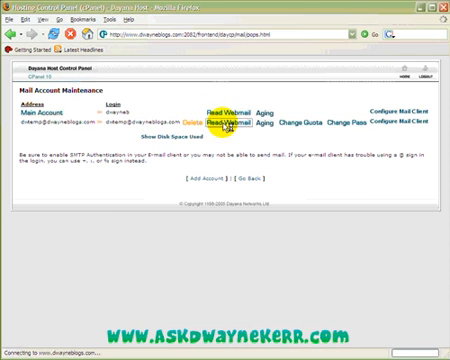
pyautogui.click(219, 121)
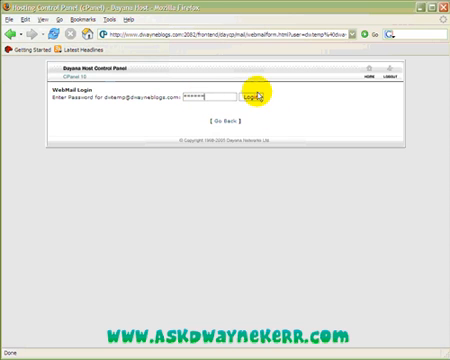
# Log in to webmail as dwtemp and pick the Horde client.
pyautogui.click(251, 99)
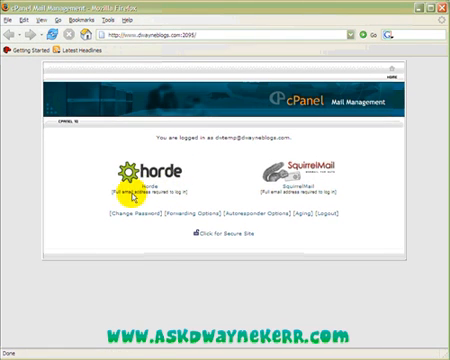
pyautogui.moveTo(205, 178)
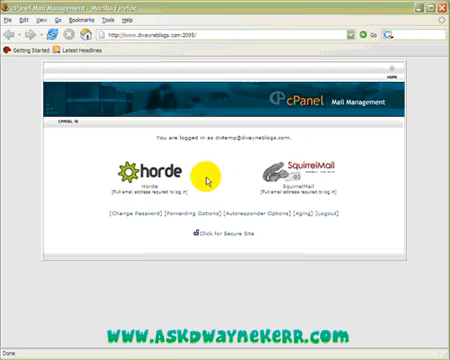
pyautogui.moveTo(150, 185)
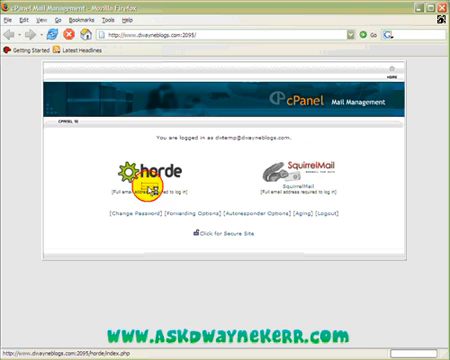
pyautogui.click(150, 180)
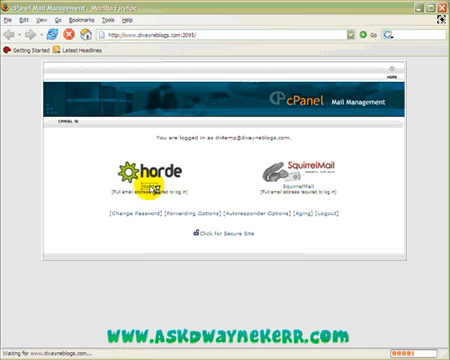
pyautogui.click(148, 178)
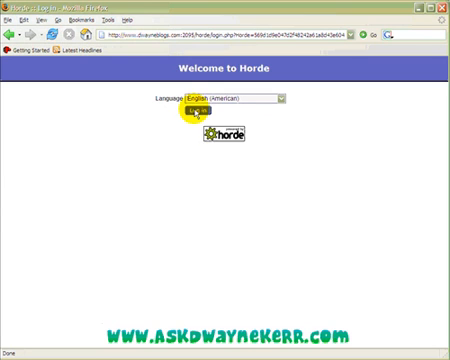
# Log in to Horde and view the empty dwtemp inbox.
pyautogui.click(206, 117)
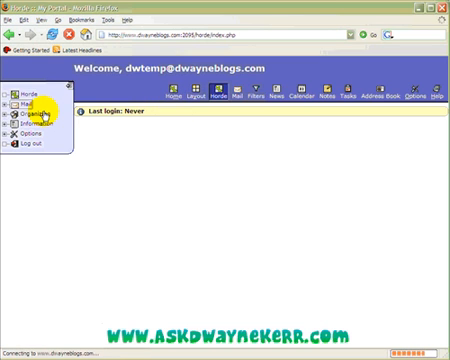
pyautogui.click(22, 102)
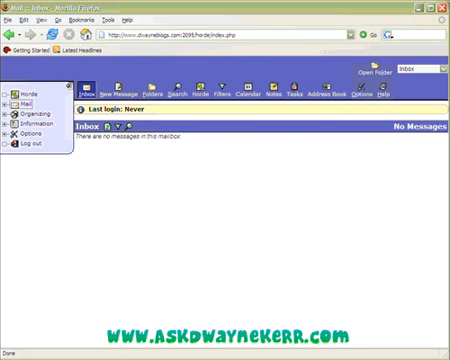
pyautogui.moveTo(40, 151)
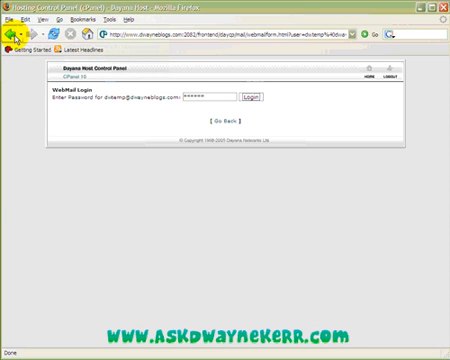
pyautogui.click(252, 100)
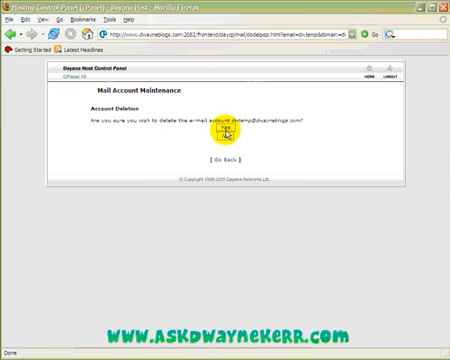
pyautogui.click(219, 131)
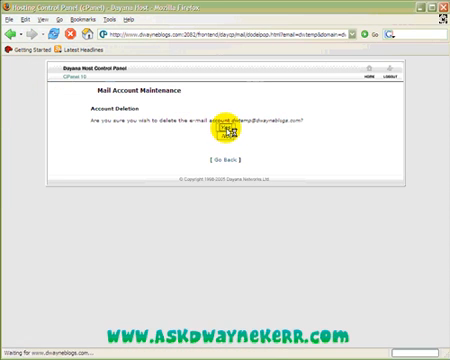
pyautogui.click(220, 160)
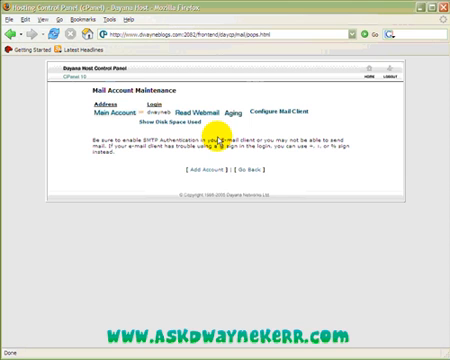
pyautogui.moveTo(160, 107)
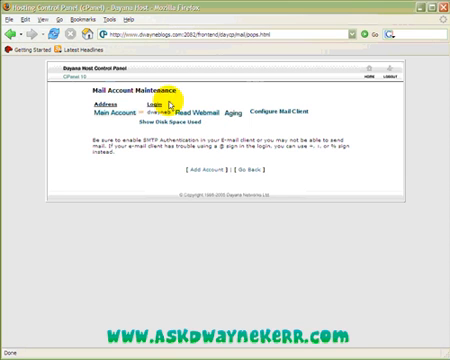